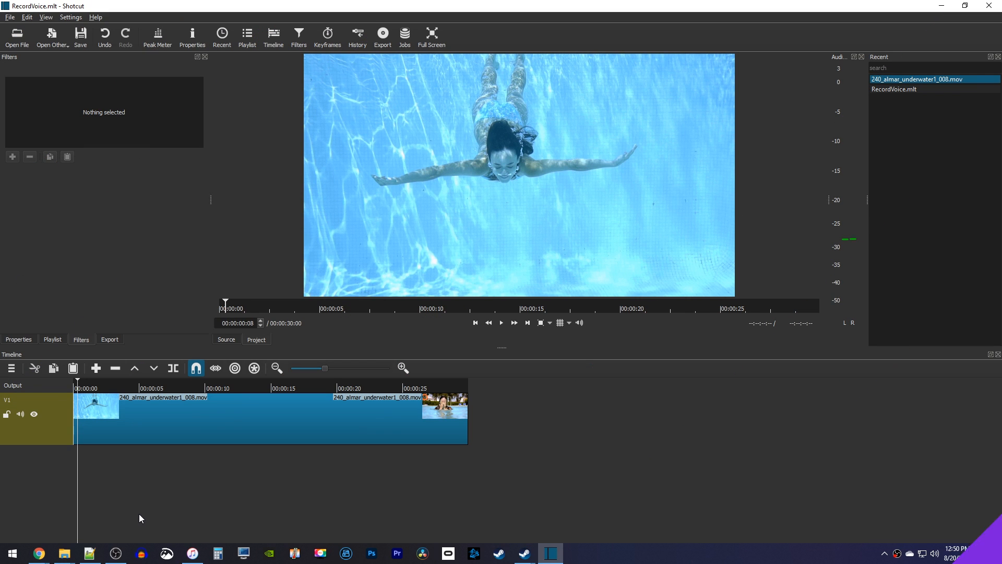
Place the playhead about four seconds into the underwater swimming clip.
{"action": "left_click", "coordinate": [501, 322]}
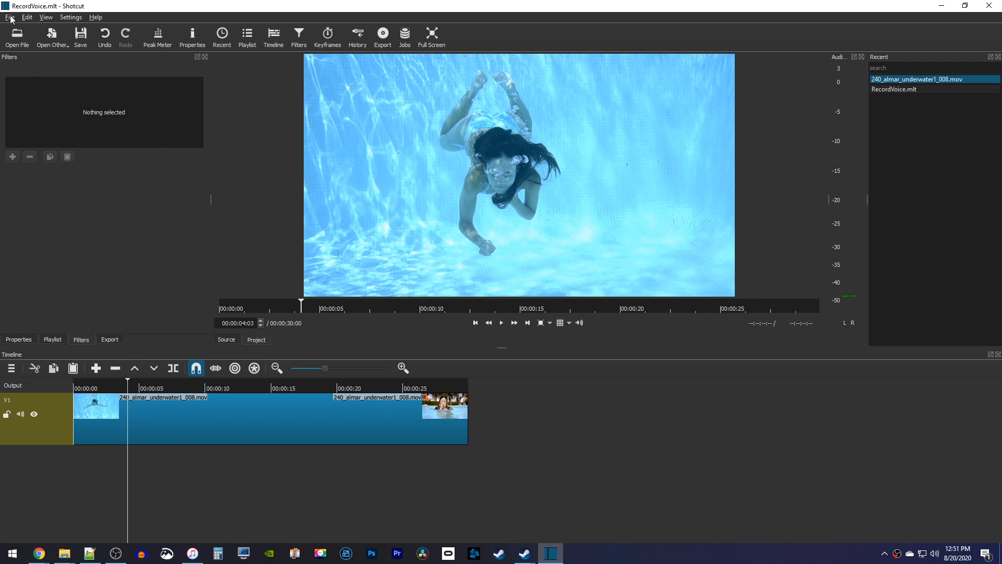
Open the Yeti Stereo Microphone as an audio/video device source with video input None.
{"action": "left_click", "coordinate": [9, 18]}
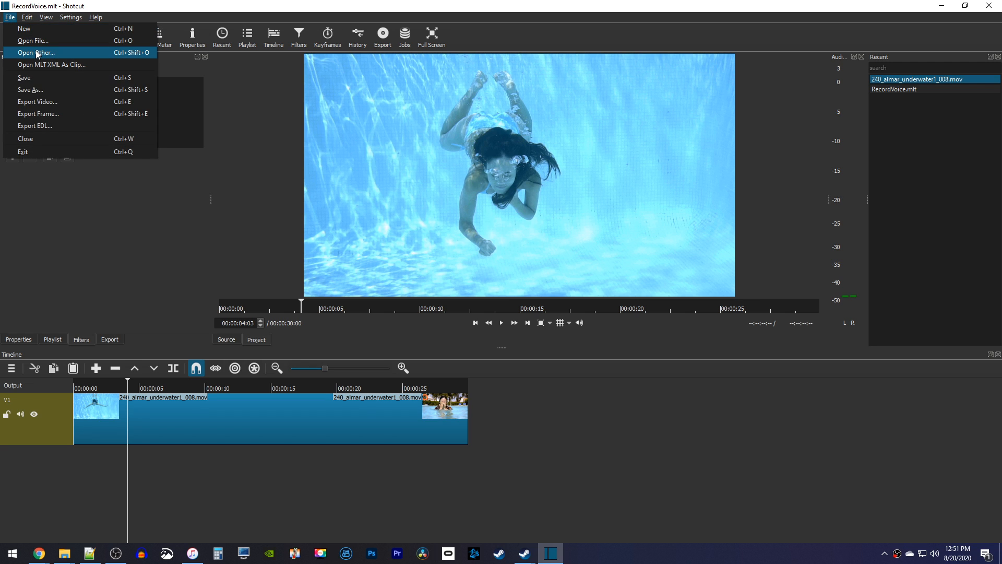
{"action": "left_click", "coordinate": [36, 53]}
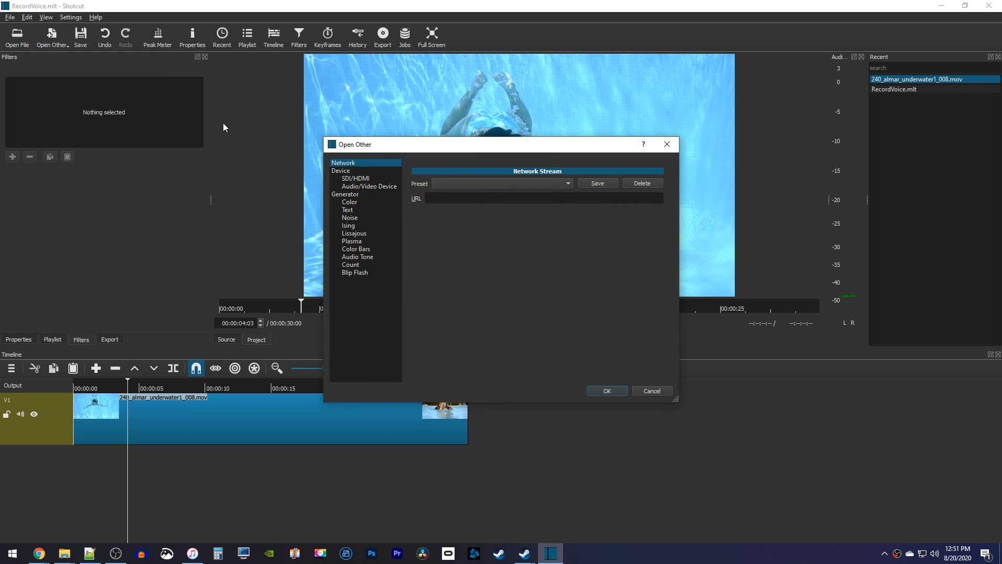
{"action": "left_click", "coordinate": [370, 186]}
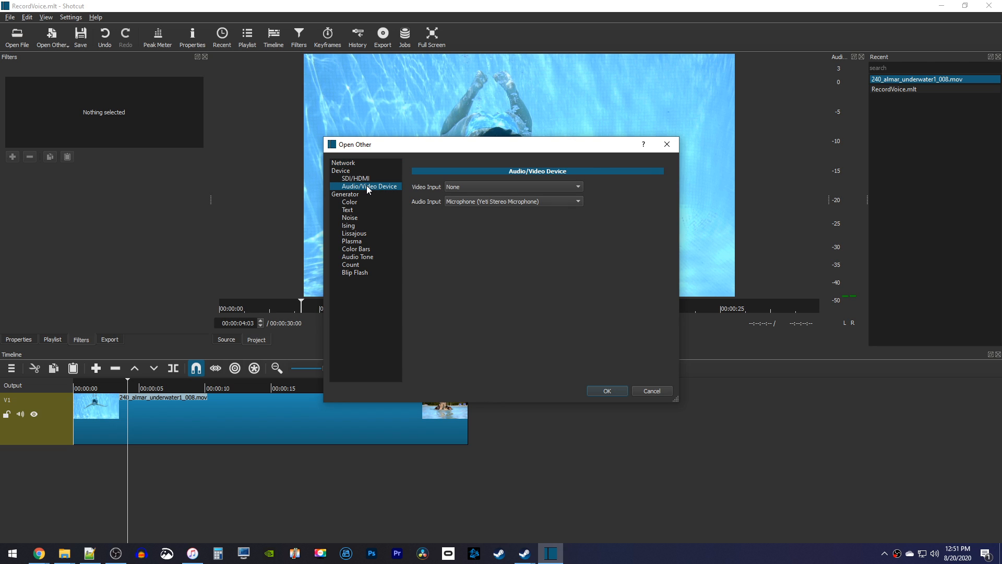
{"action": "mouse_move", "coordinate": [465, 206]}
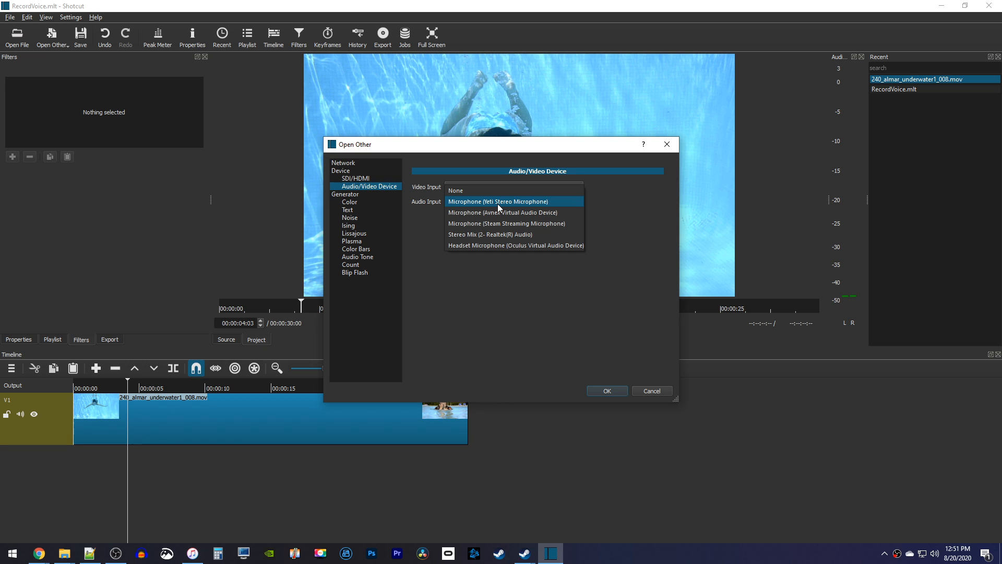
{"action": "left_click", "coordinate": [498, 201]}
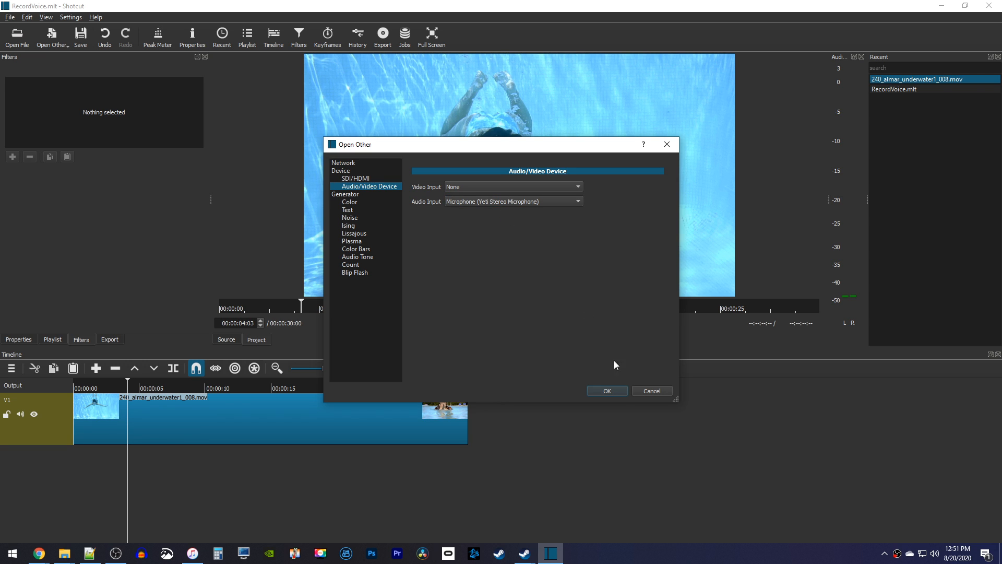
{"action": "left_click", "coordinate": [606, 390]}
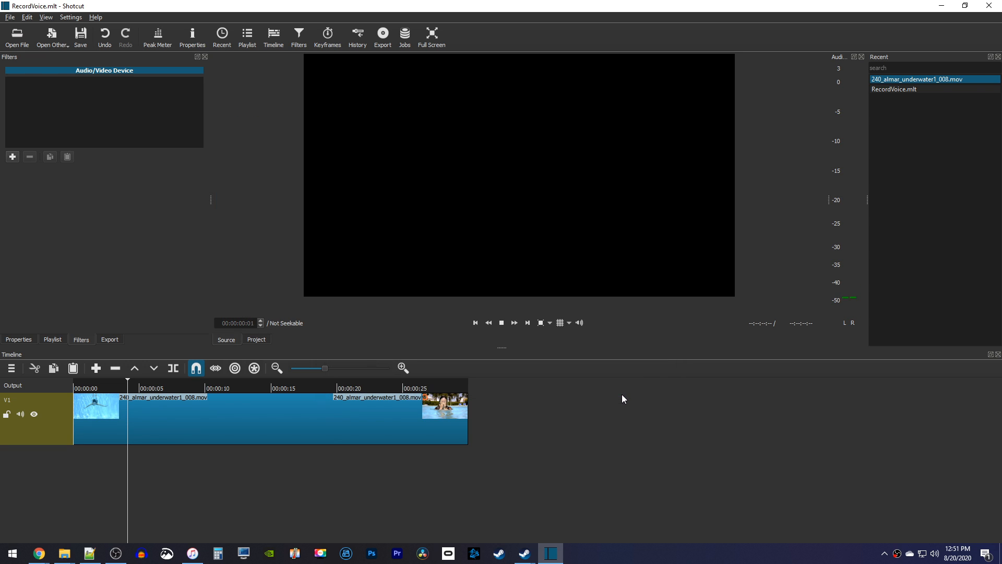
In the Export panel, filter presets by 'mp3' and select Stock > audio > MP3.
{"action": "left_click", "coordinate": [501, 322]}
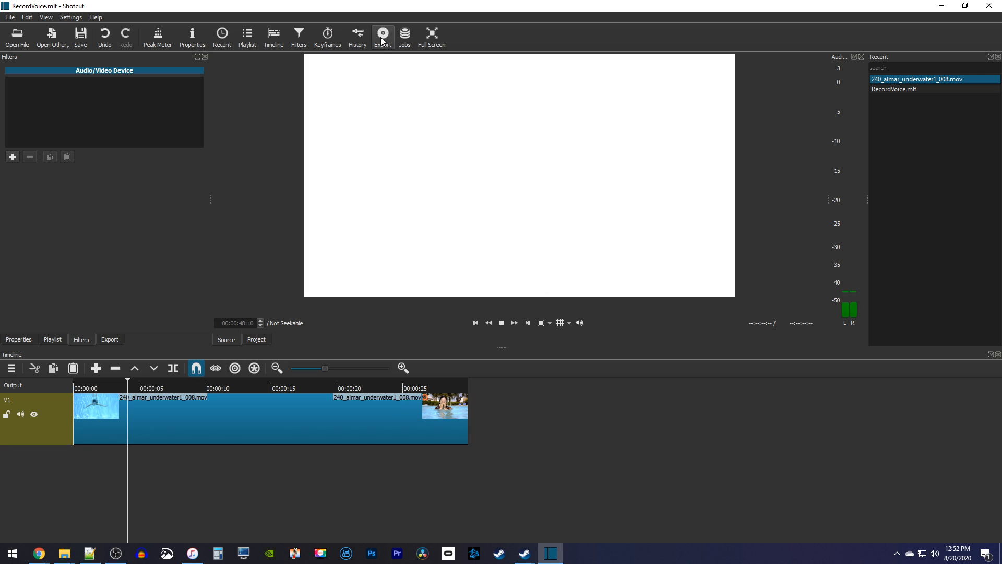
{"action": "left_click", "coordinate": [382, 36]}
{"action": "type", "text": "mp3"}
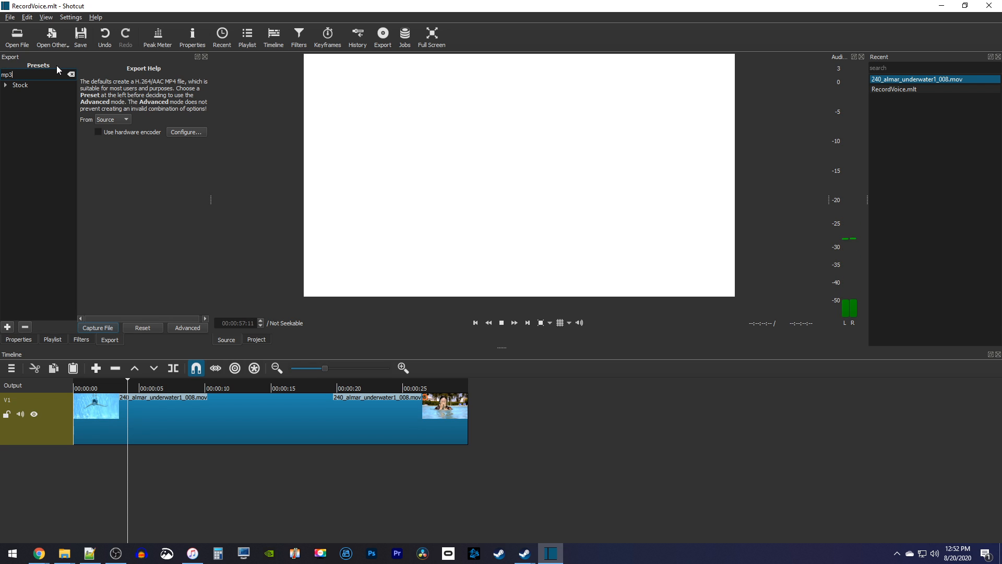
{"action": "left_click", "coordinate": [6, 85]}
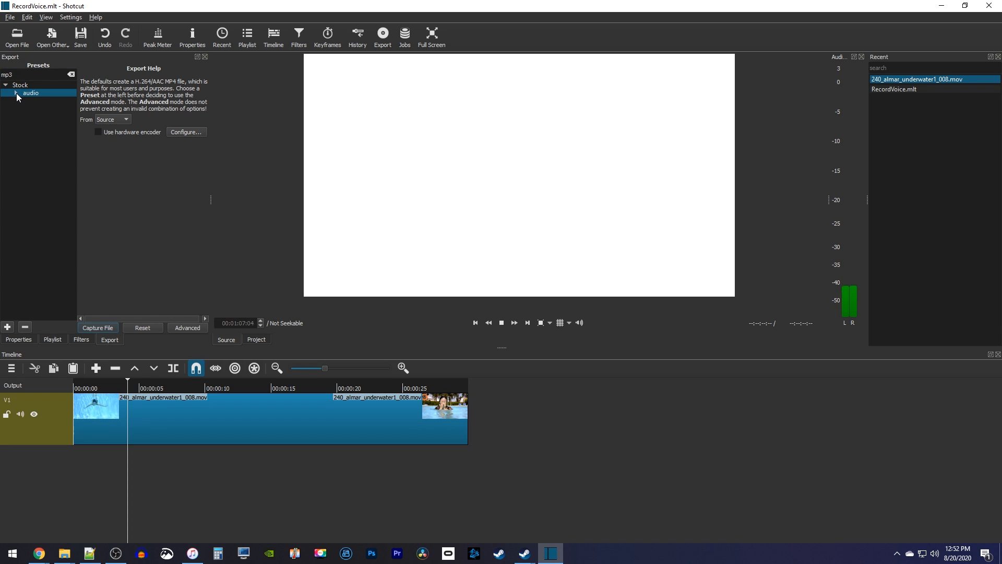
{"action": "left_click", "coordinate": [31, 93]}
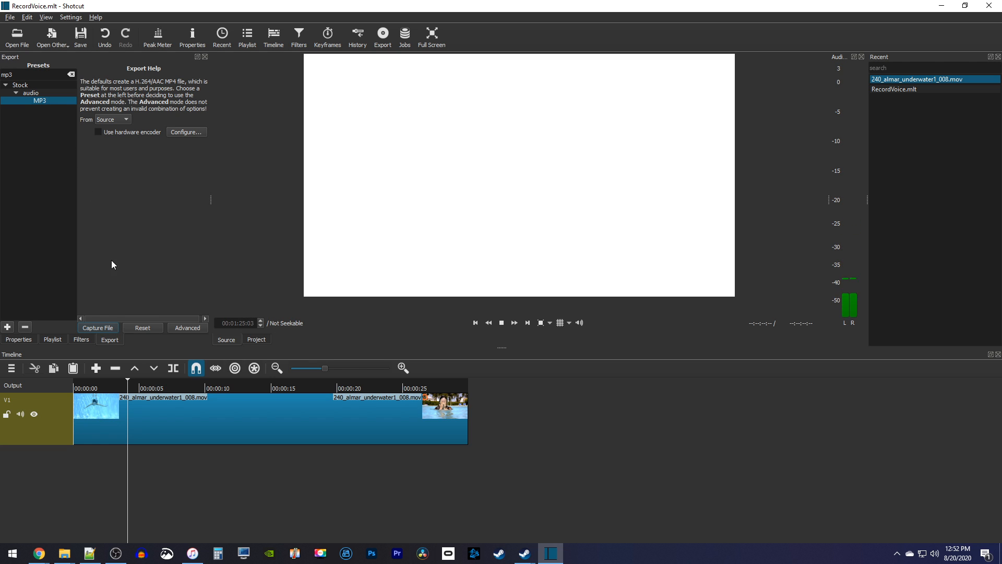
Capture the microphone to a file named 'swimminggirl' in 0Samples and start recording.
{"action": "left_click", "coordinate": [97, 327]}
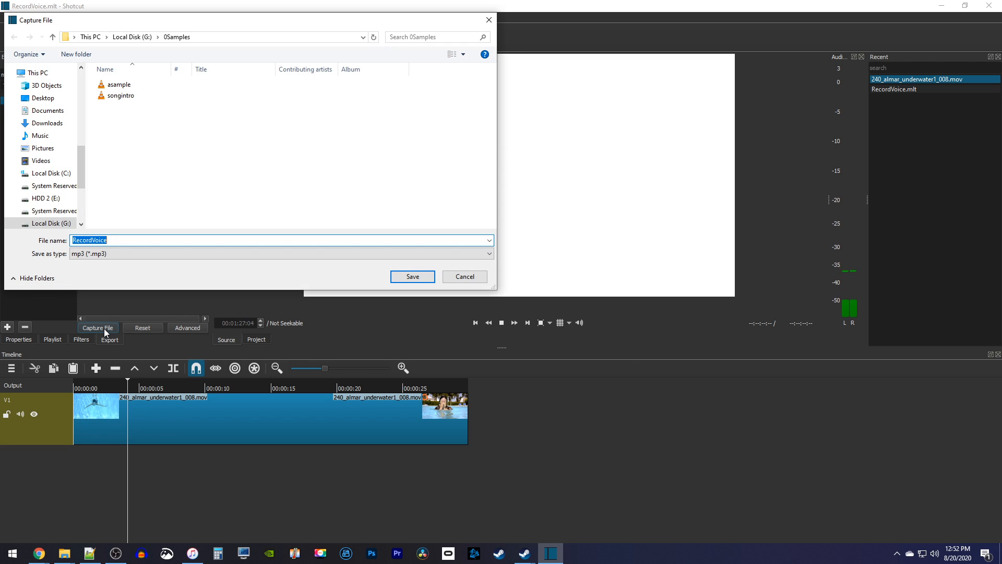
{"action": "type", "text": "swimminggirl"}
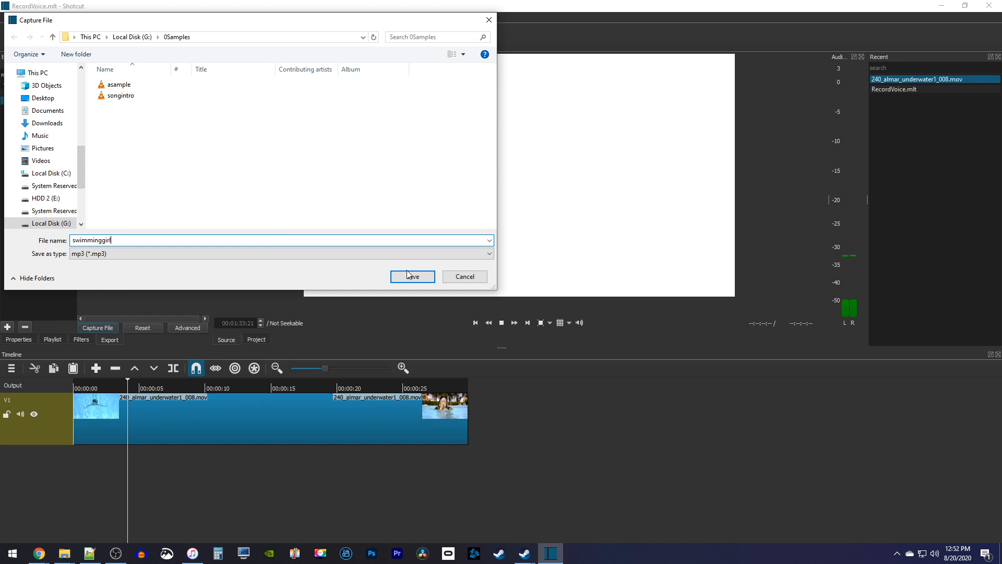
{"action": "left_click", "coordinate": [411, 276]}
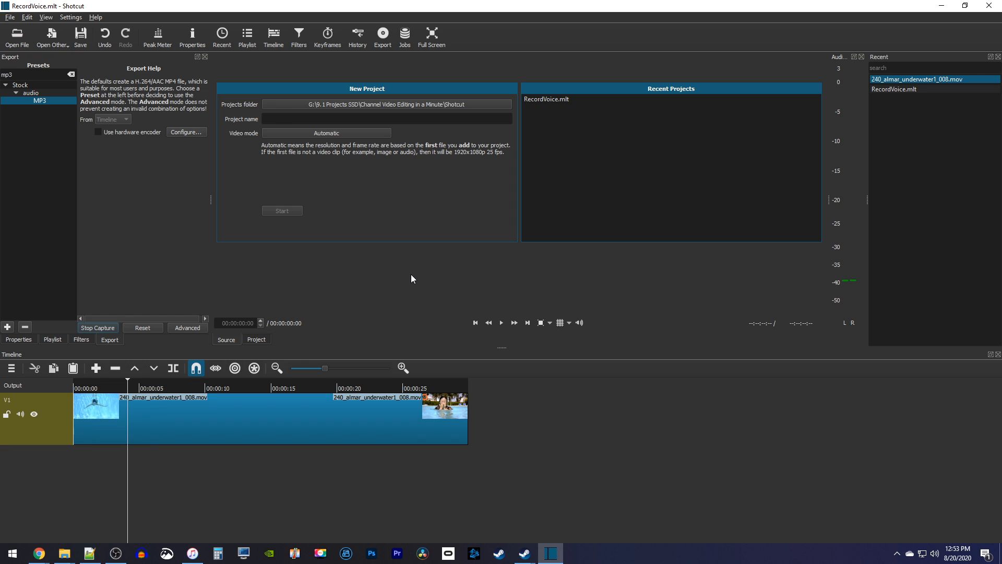
{"action": "mouse_move", "coordinate": [205, 423]}
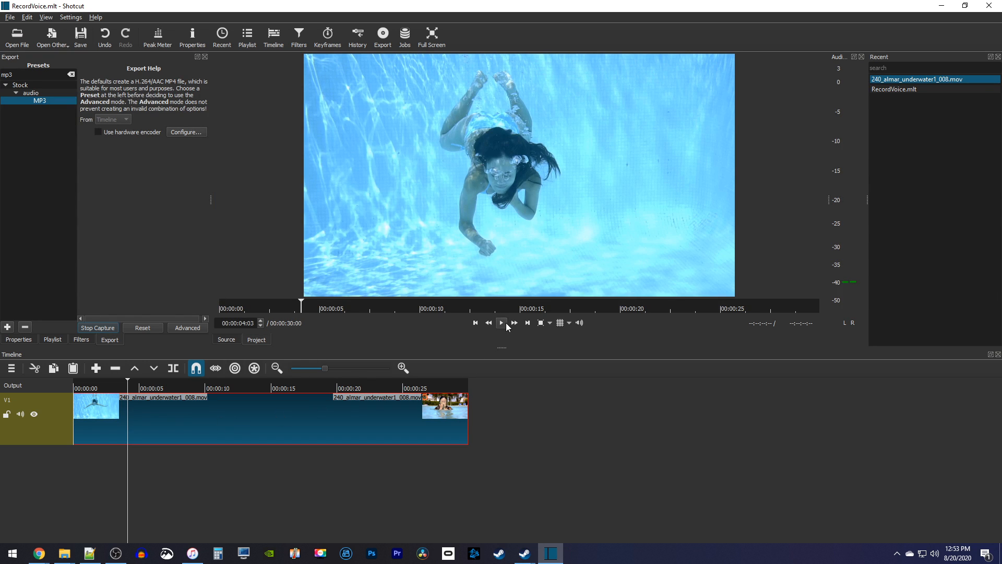
Play the timeline while narrating, producing a 17-second swimminggirl.mp3 recording.
{"action": "left_click", "coordinate": [501, 322]}
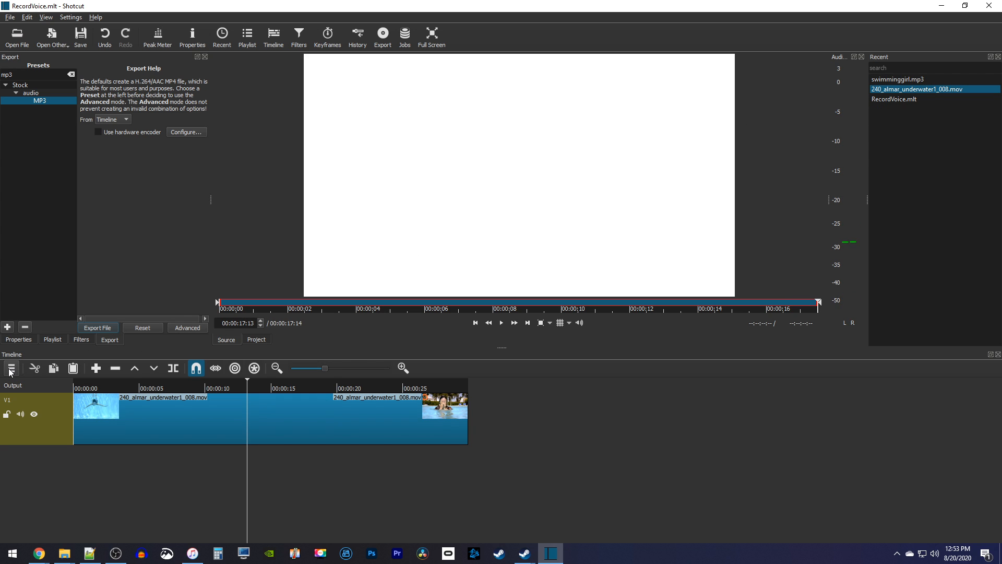
Add audio track A1 with swimminggirl.mp3 and play back from about twelve seconds.
{"action": "left_click", "coordinate": [10, 367]}
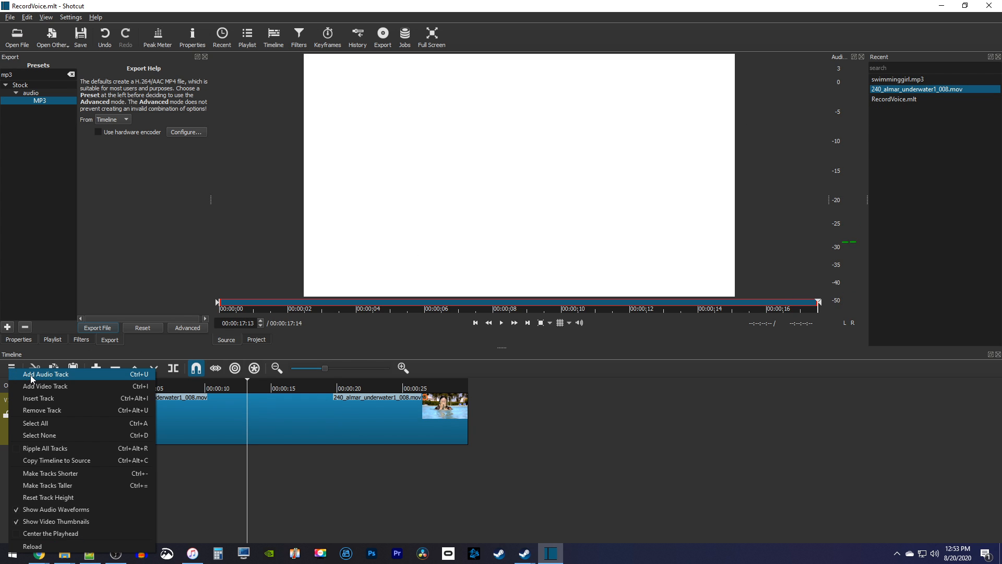
{"action": "left_click", "coordinate": [46, 373]}
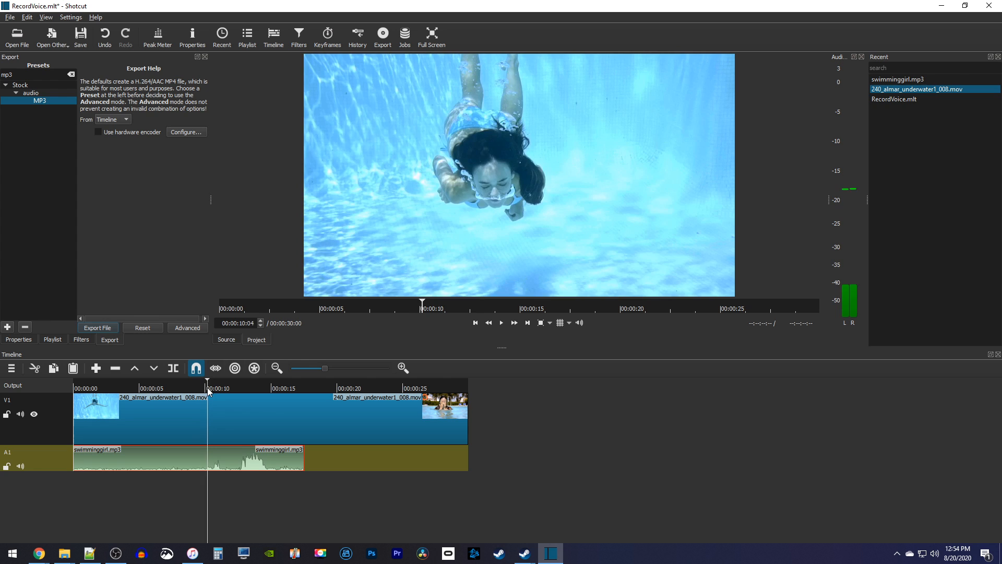
{"action": "left_click", "coordinate": [238, 388]}
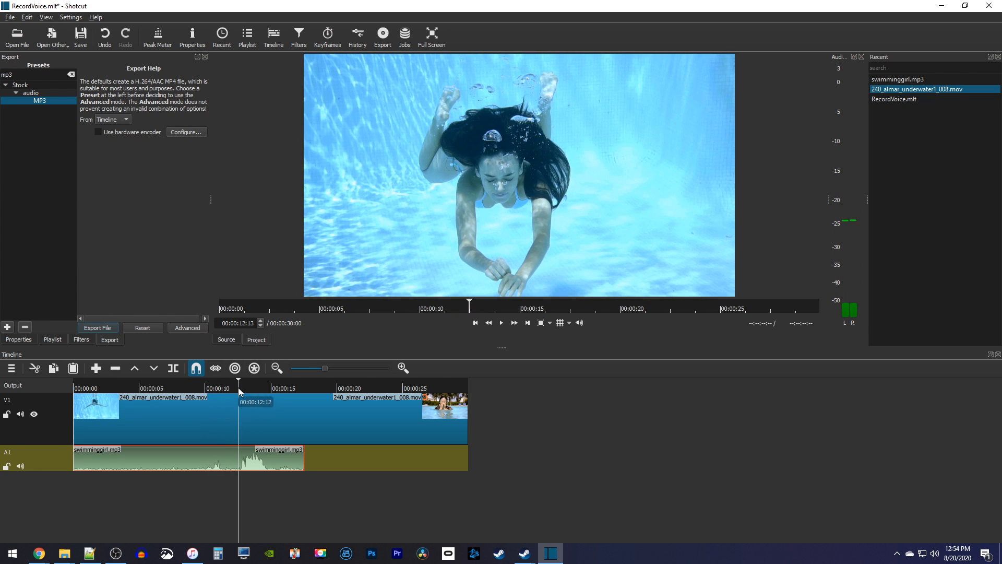
{"action": "left_click", "coordinate": [501, 322]}
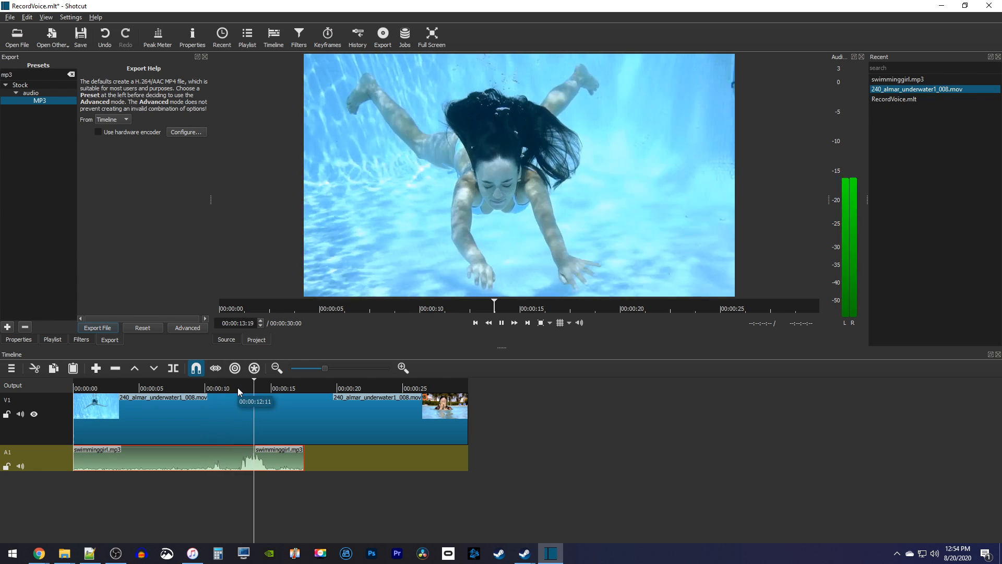